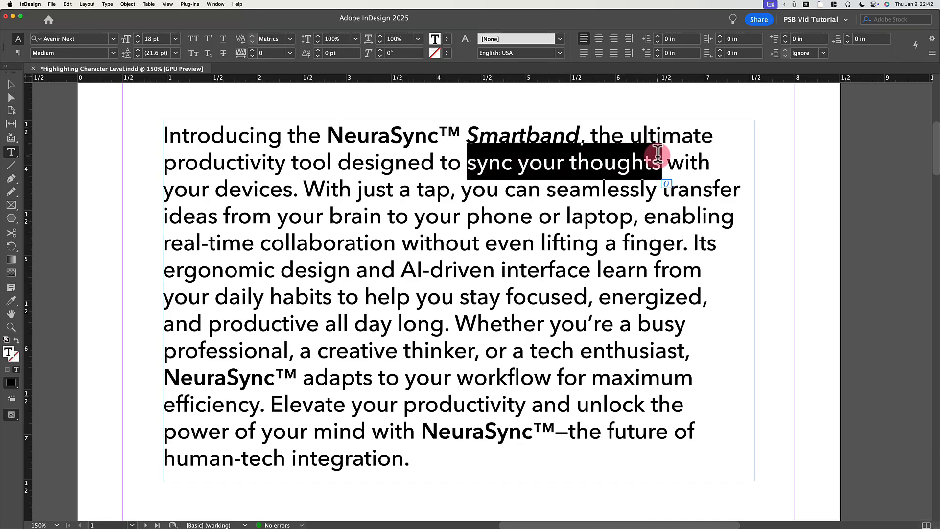
mouse_move(215, 11)
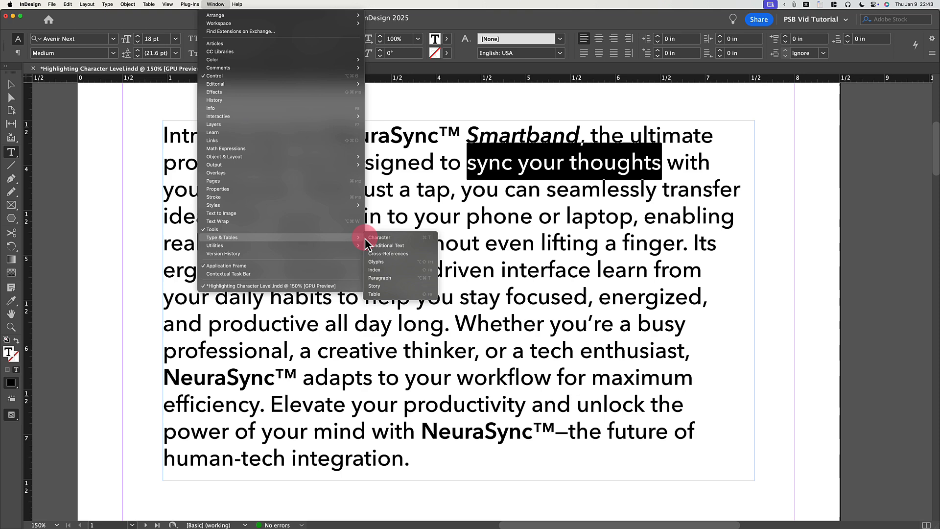
Show the Character panel for the selected phrase "sync your thoughts"
click(379, 237)
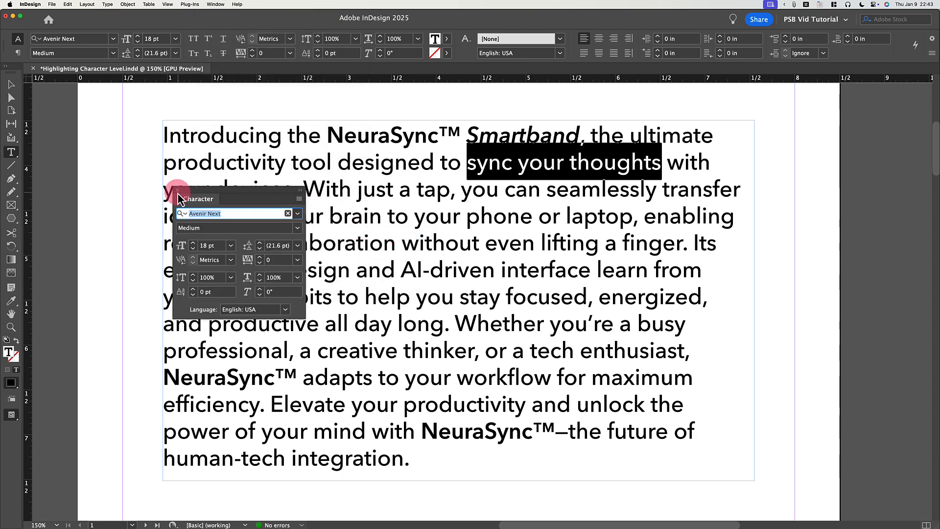
Bring up Underline Options from the Character panel menu with Preview enabled
click(300, 198)
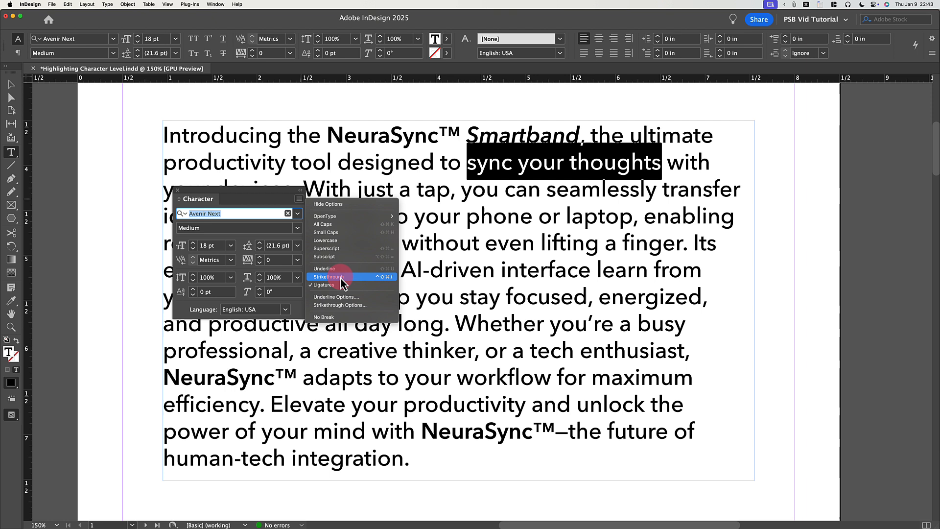
click(336, 297)
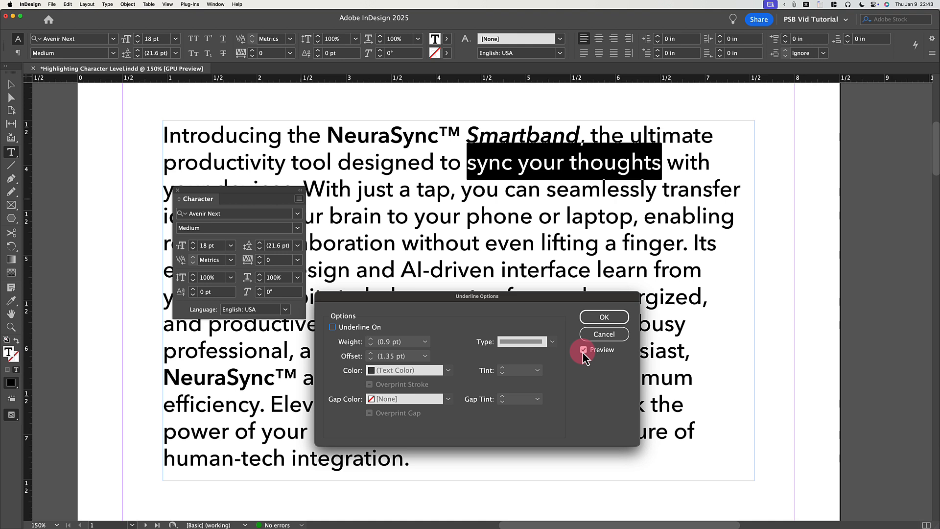
mouse_move(421, 350)
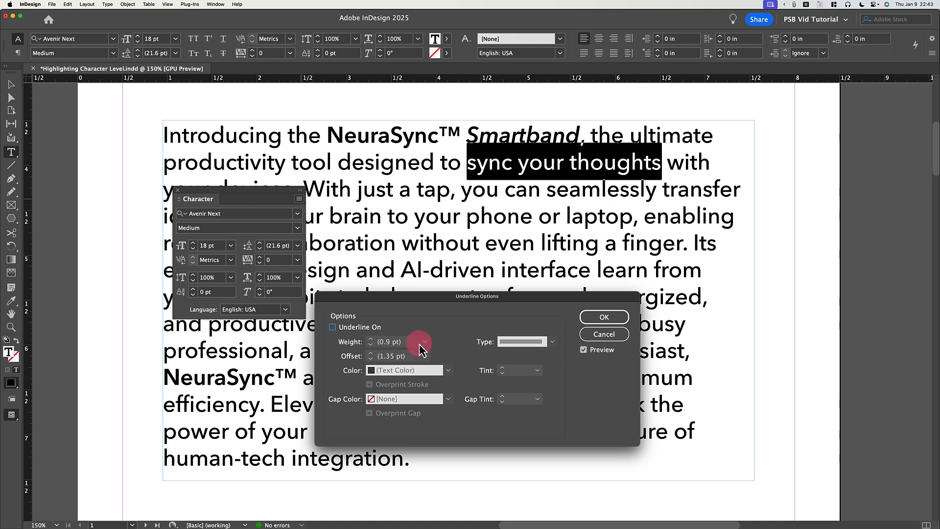
Turn Underline On and set its weight to 20 pt
click(333, 327)
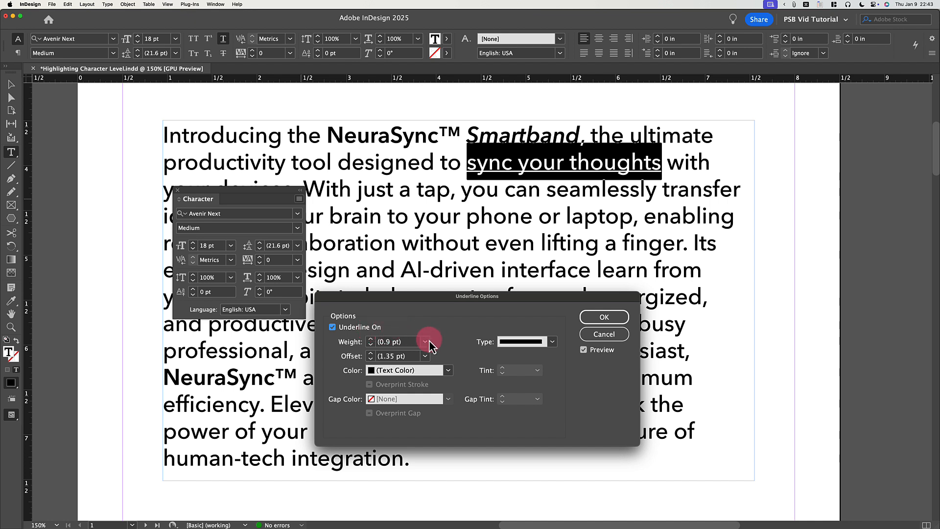
click(425, 341)
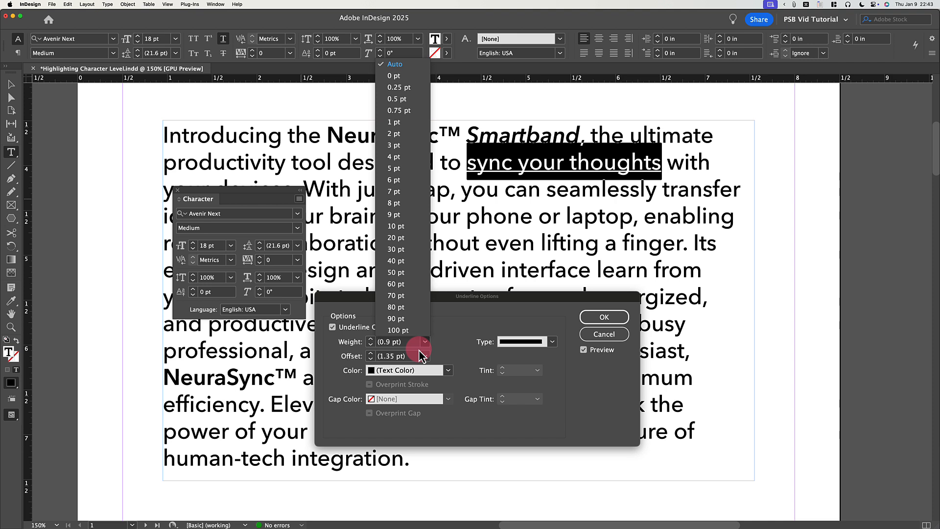
mouse_move(419, 238)
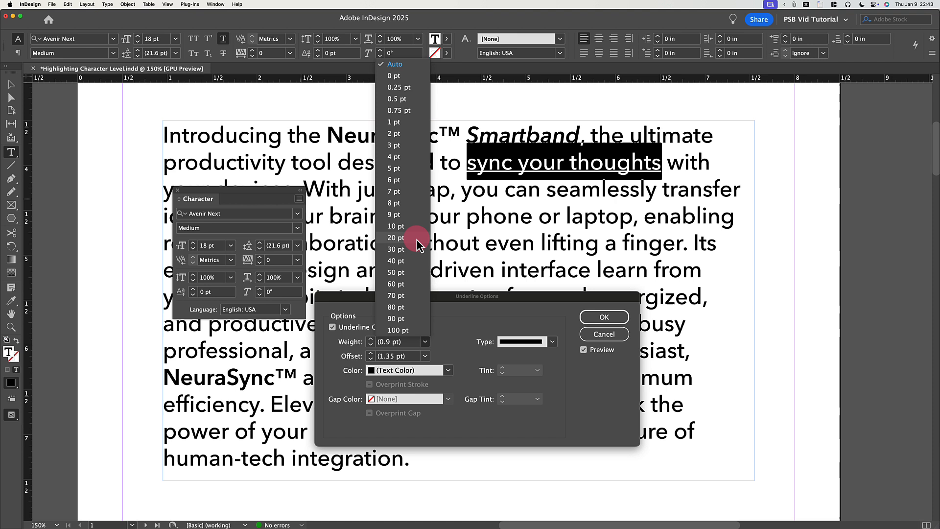
click(394, 238)
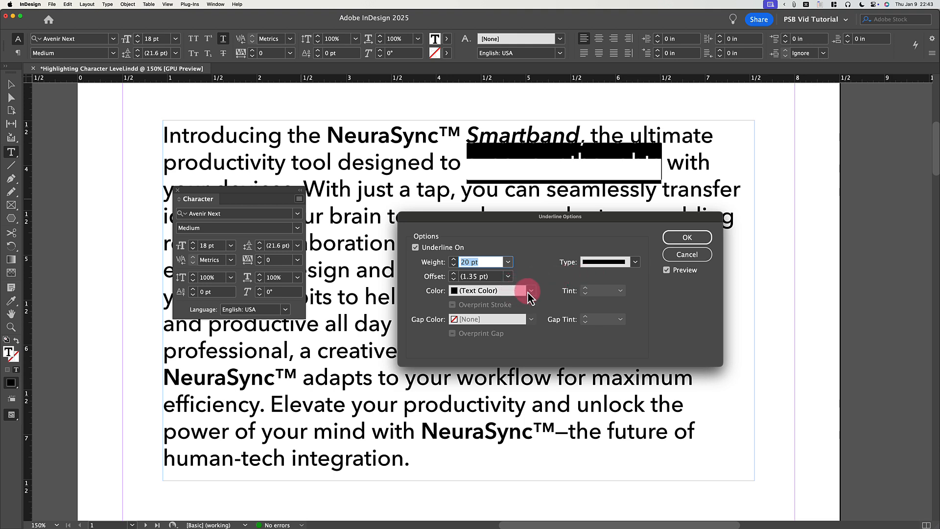
Set the underline colour to the C=0 M=100 Y=0 K=0 magenta swatch
click(530, 290)
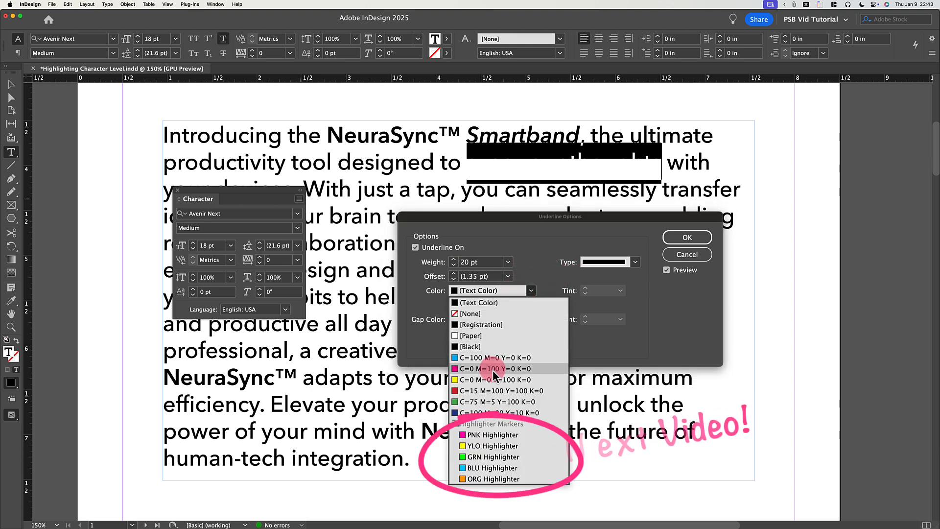
click(496, 369)
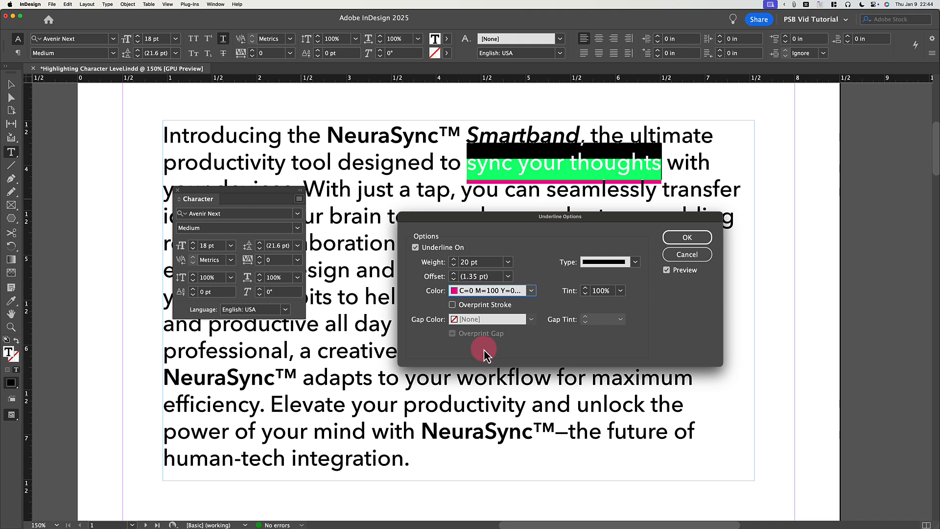
mouse_move(469, 311)
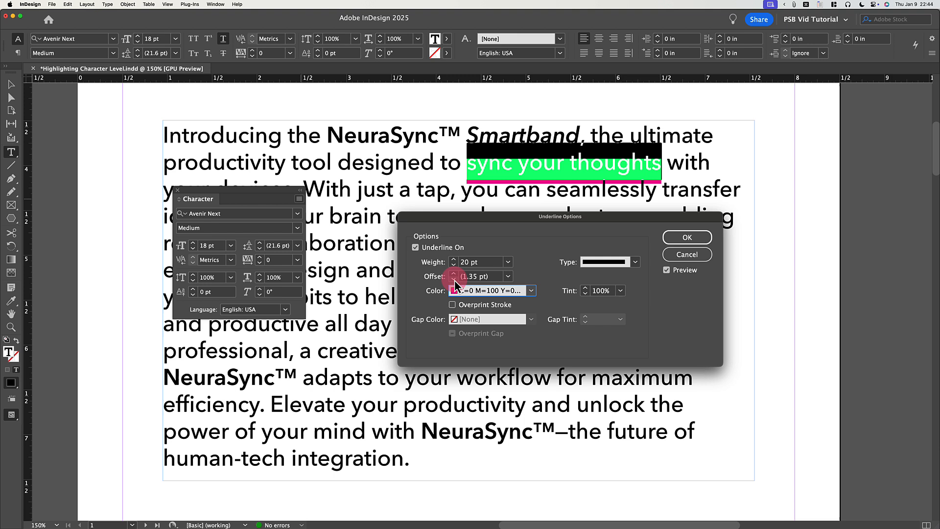
Step the underline Offset down to a negative value so the bar sits behind the text
click(453, 276)
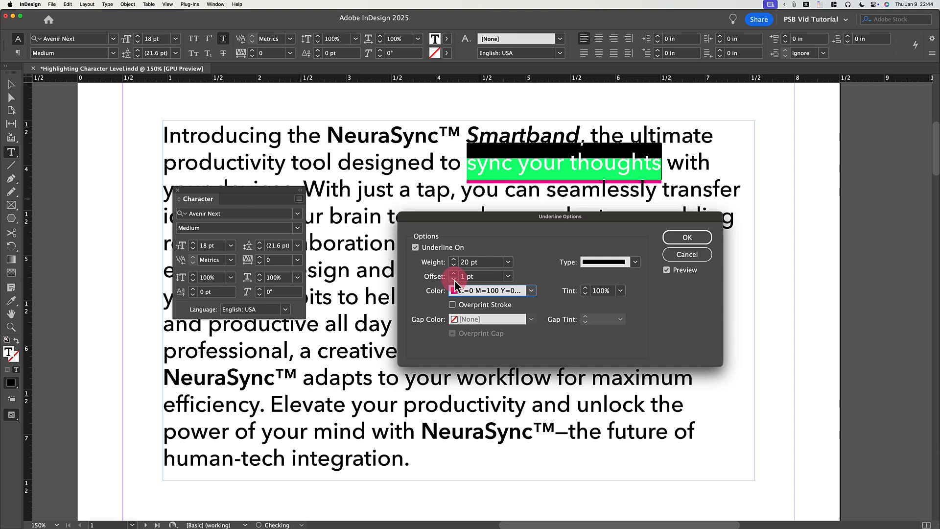
click(454, 280)
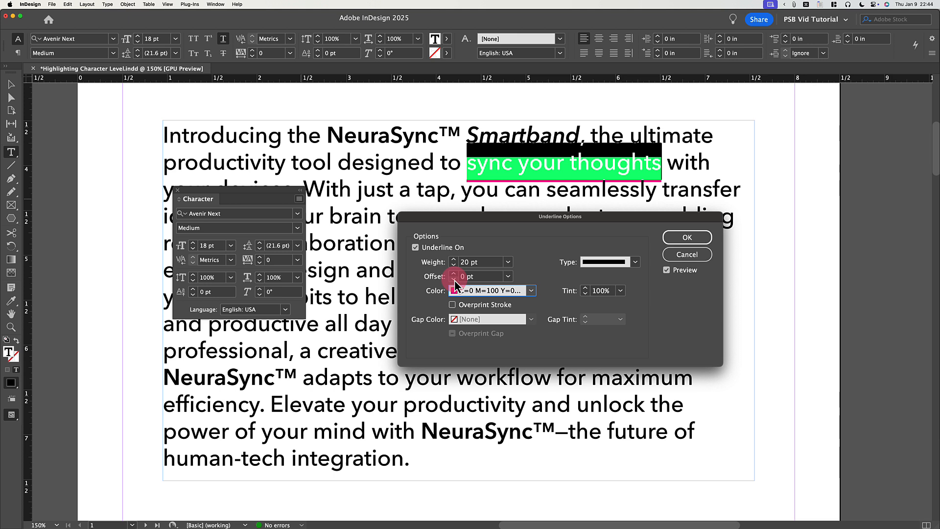
click(454, 273)
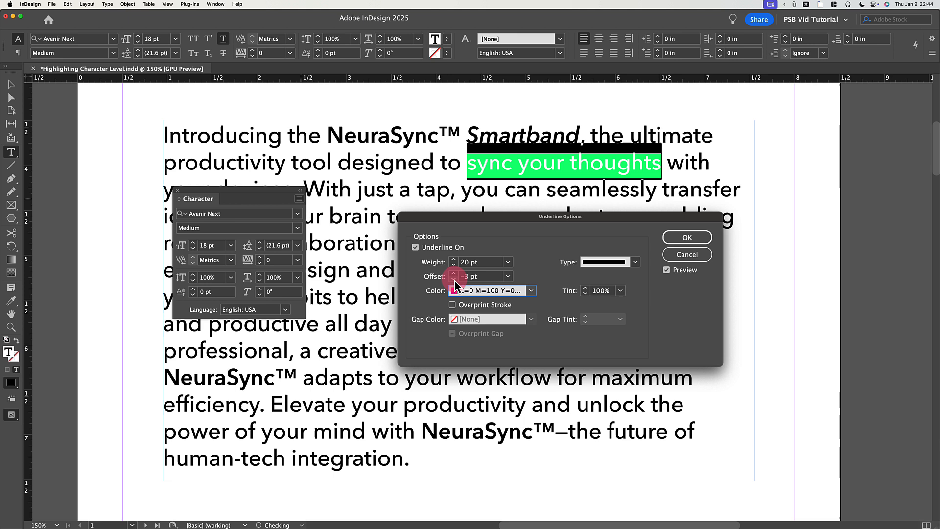
click(454, 279)
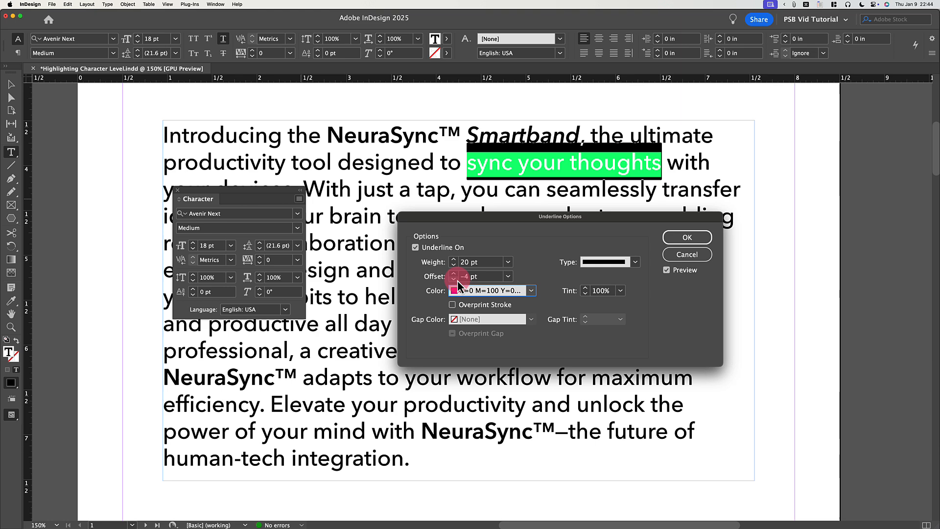
Confirm the underline settings and save them as a new character style "Highlighter"
click(686, 237)
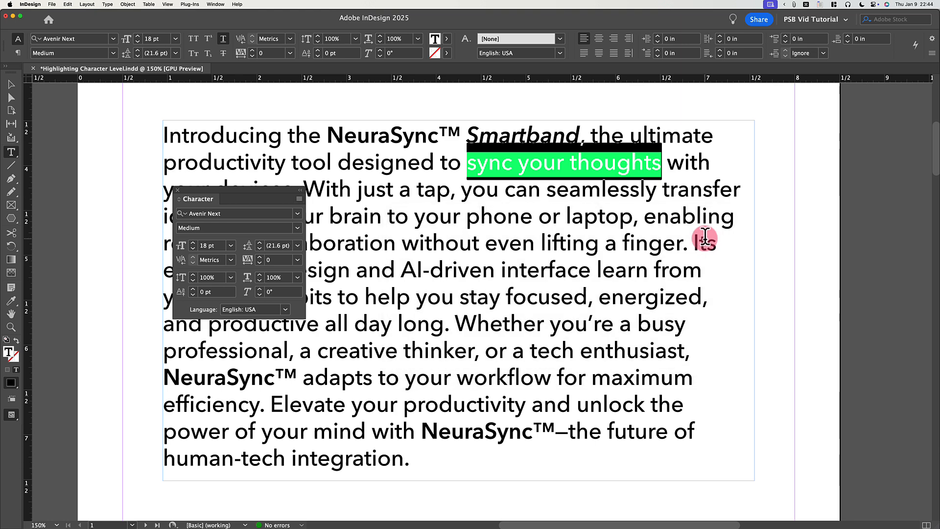
click(215, 4)
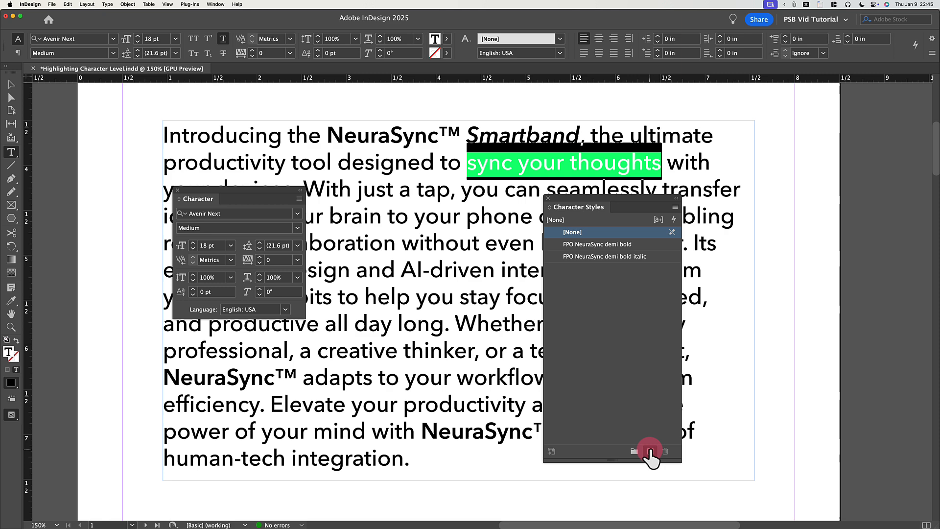
click(649, 451)
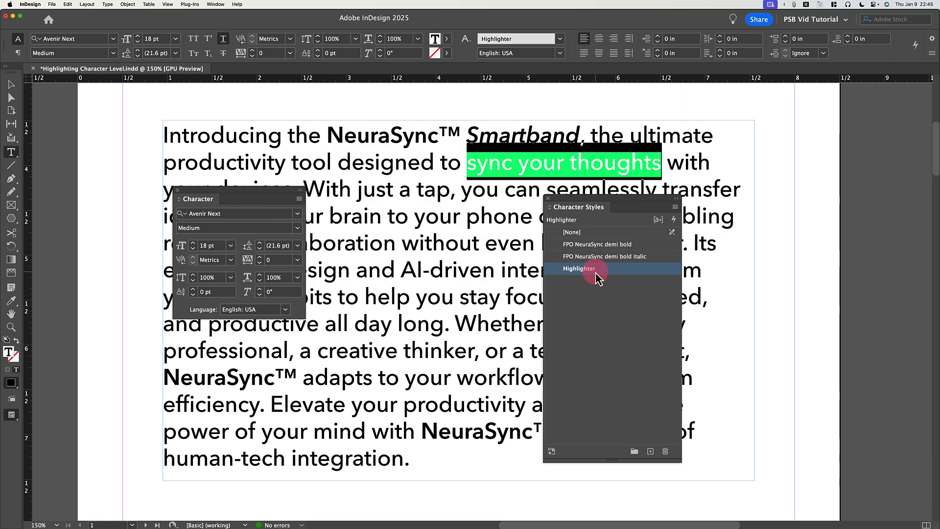